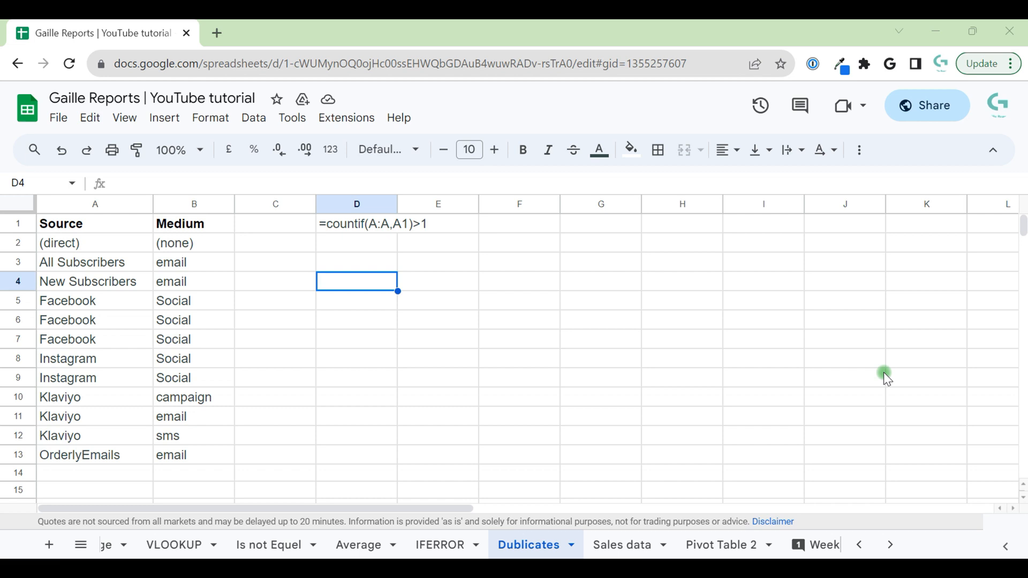
{"action": "mouse_move", "coordinate": [649, 300]}
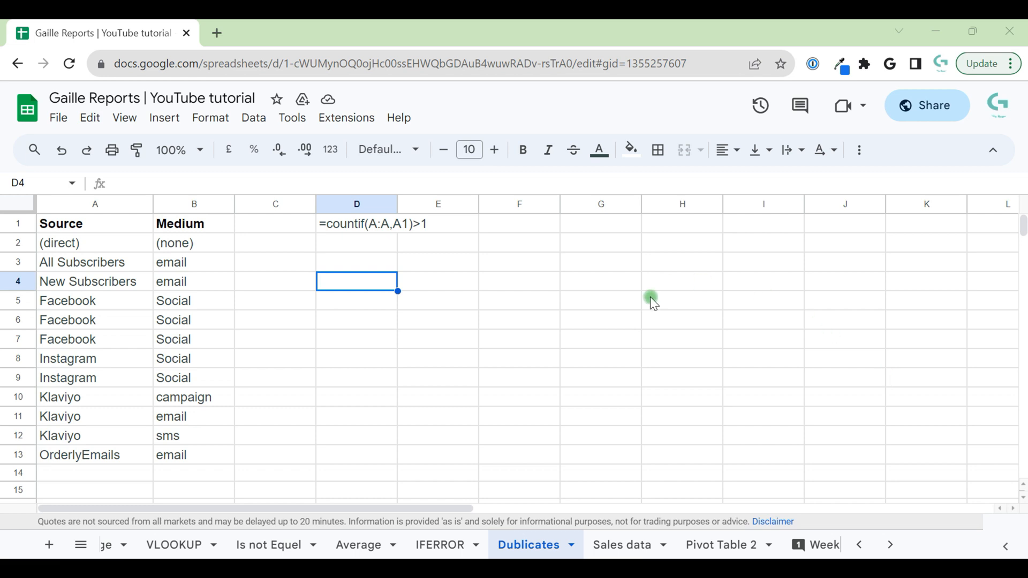
Select the Source column A and start a conditional formatting rule for it
{"action": "left_click_drag", "start_coordinate": [59, 243], "coordinate": [186, 454]}
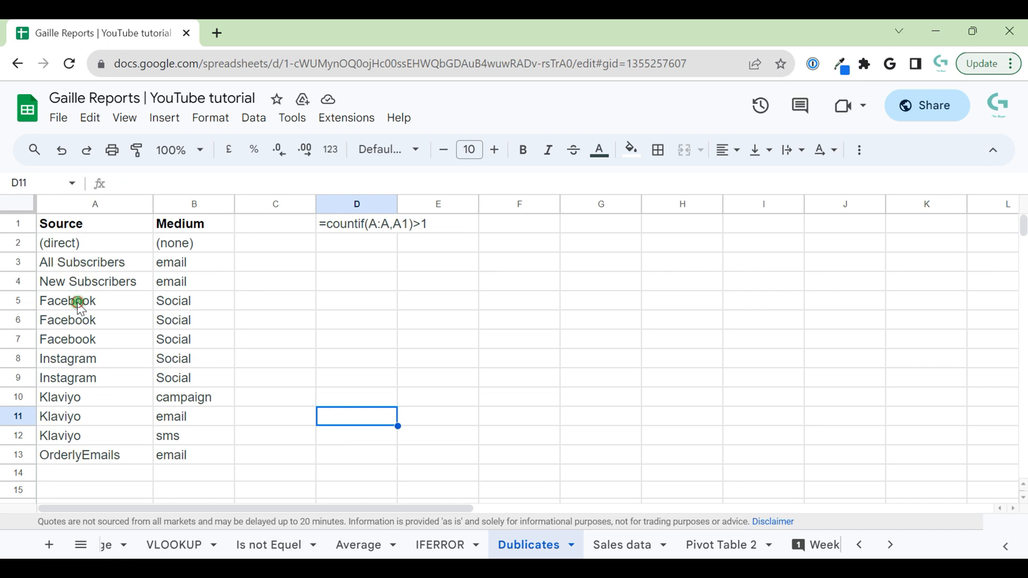
{"action": "left_click_drag", "start_coordinate": [67, 300], "coordinate": [174, 320]}
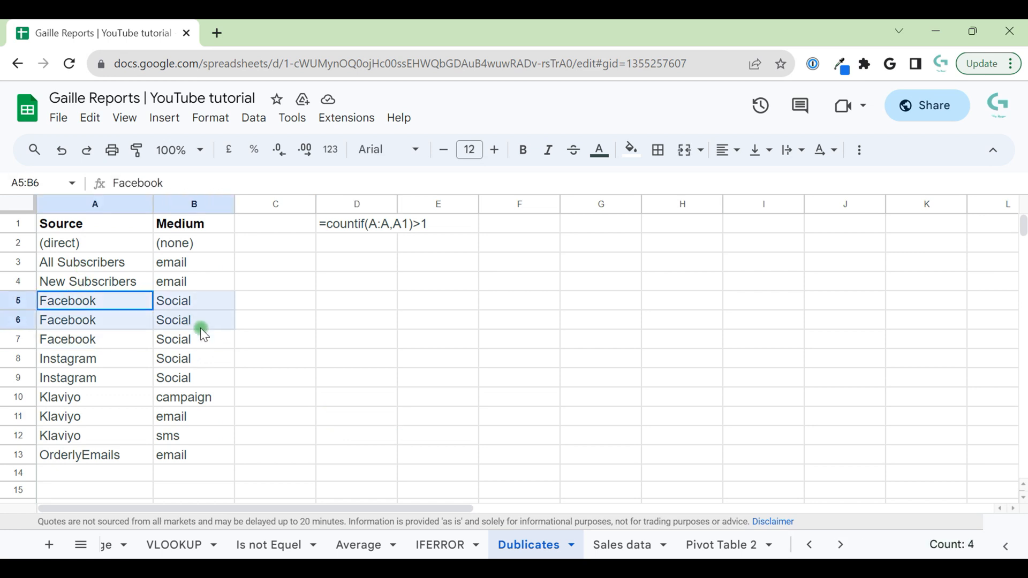
{"action": "left_click", "coordinate": [356, 320]}
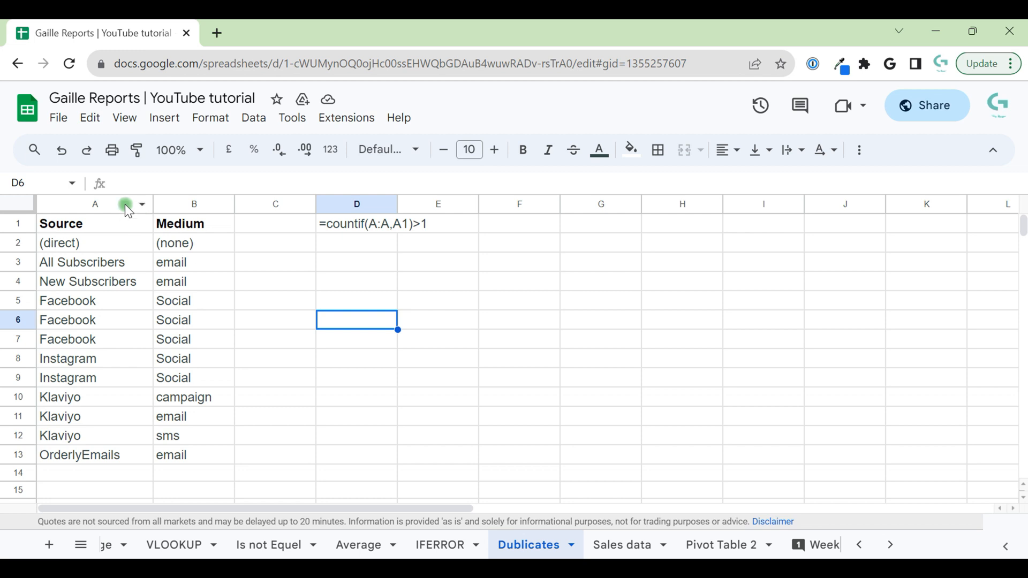
{"action": "left_click", "coordinate": [210, 117]}
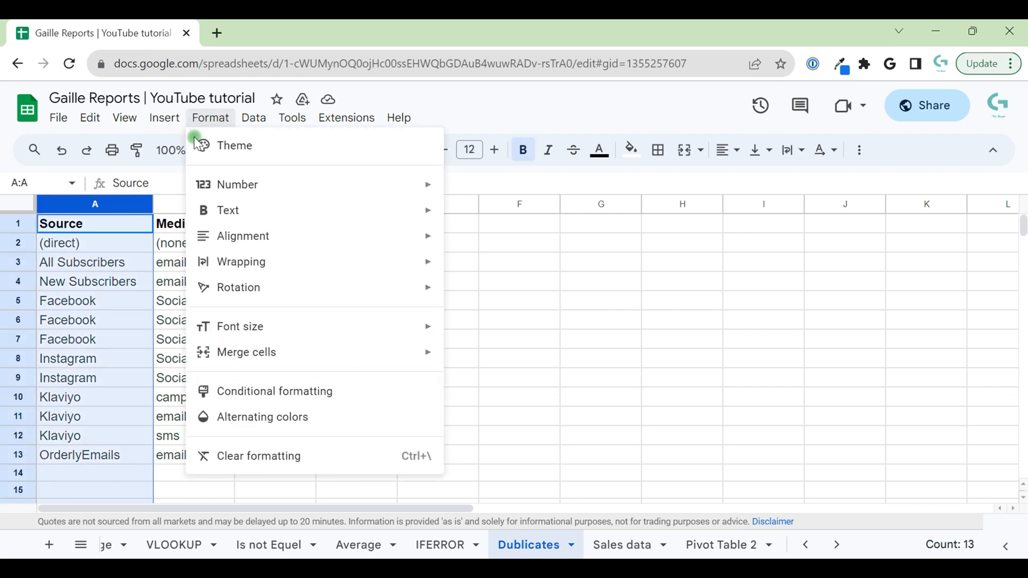
{"action": "left_click", "coordinate": [276, 391]}
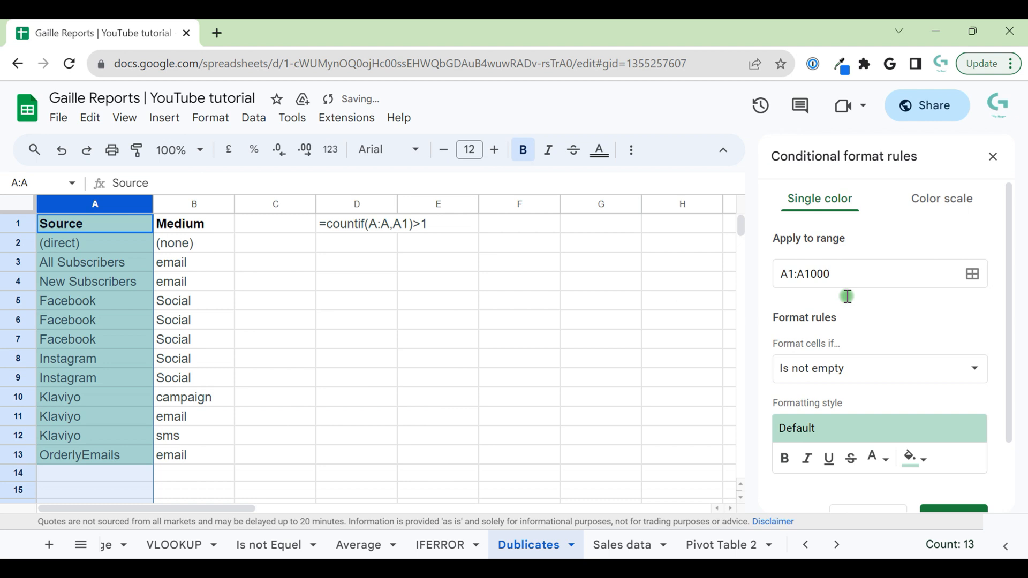
Set the rule condition to Custom formula is with =COUNTIF(A:A,A1)>1
{"action": "left_click", "coordinate": [875, 368]}
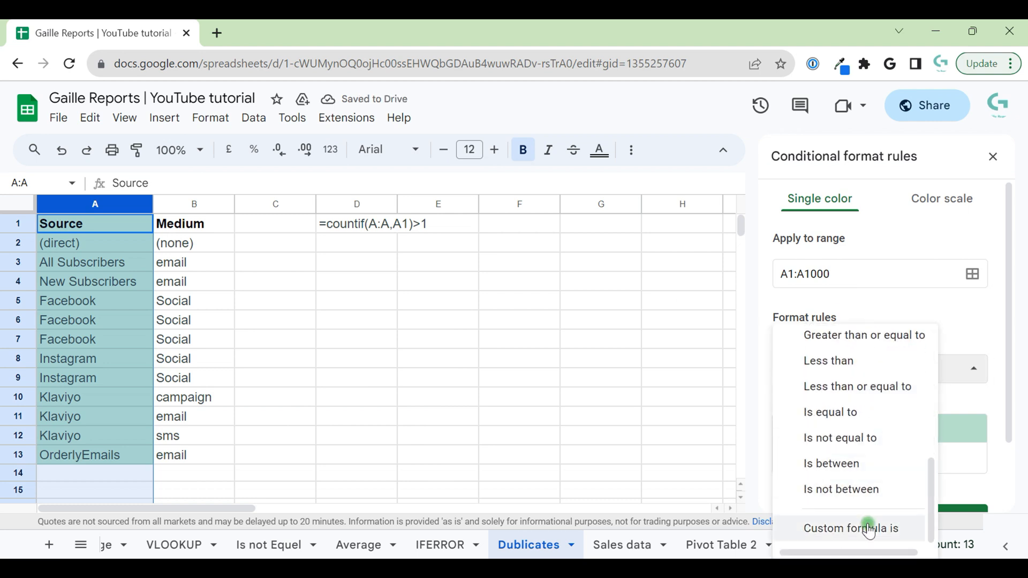
{"action": "left_click", "coordinate": [850, 528]}
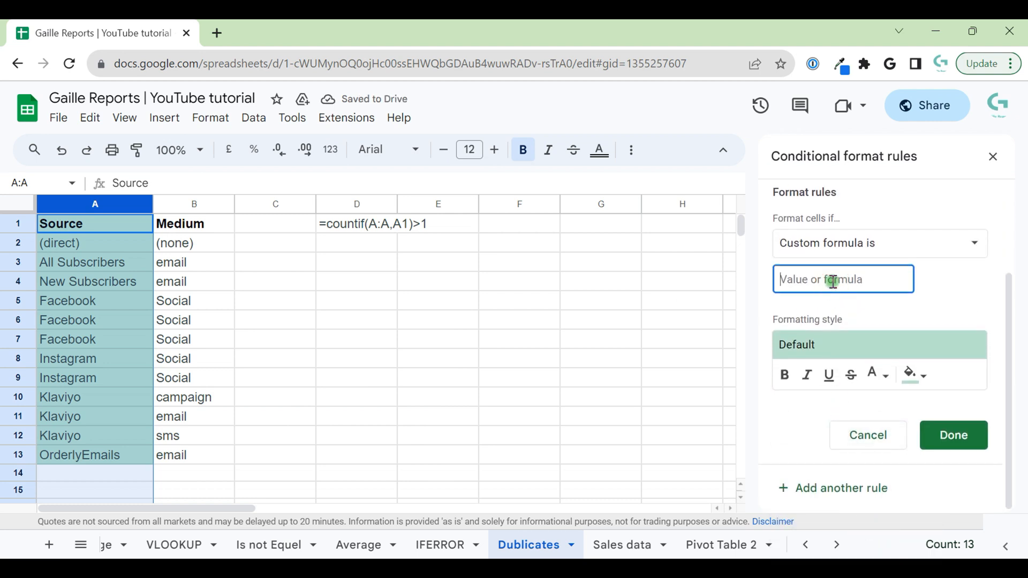
{"action": "type", "text": "=CP"}
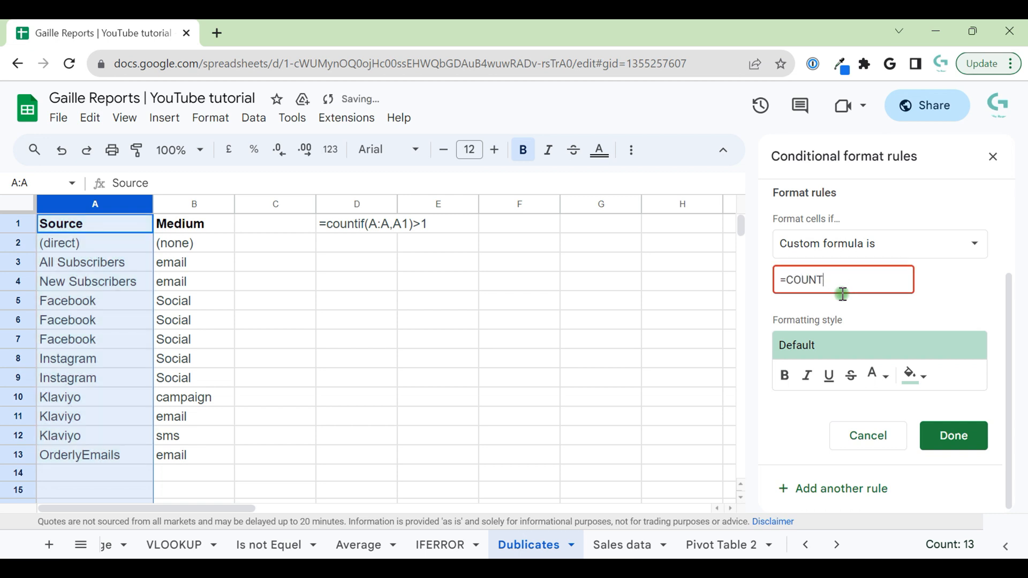
{"action": "type", "text": "IF(A:A"}
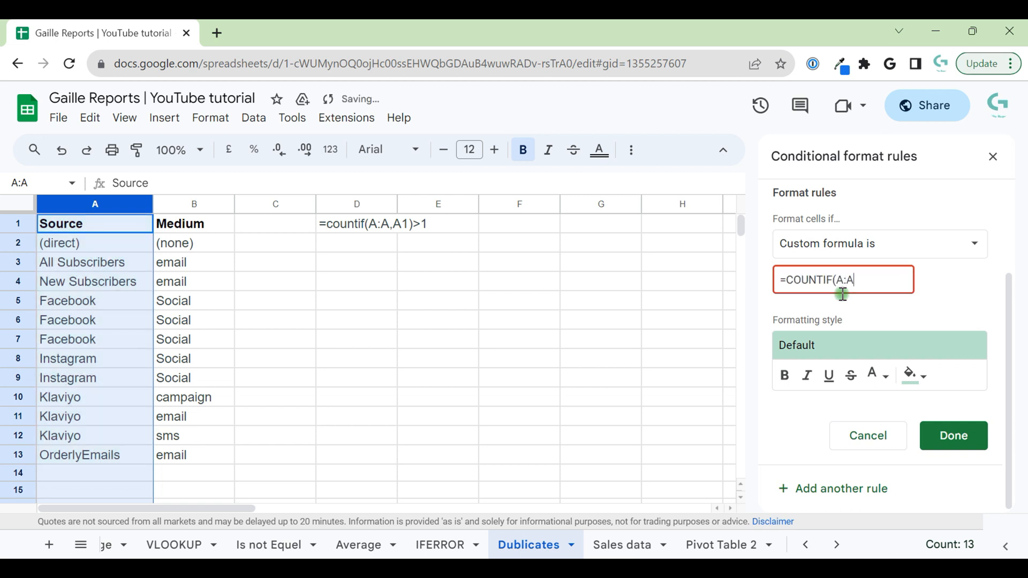
{"action": "type", "text": ",A1"}
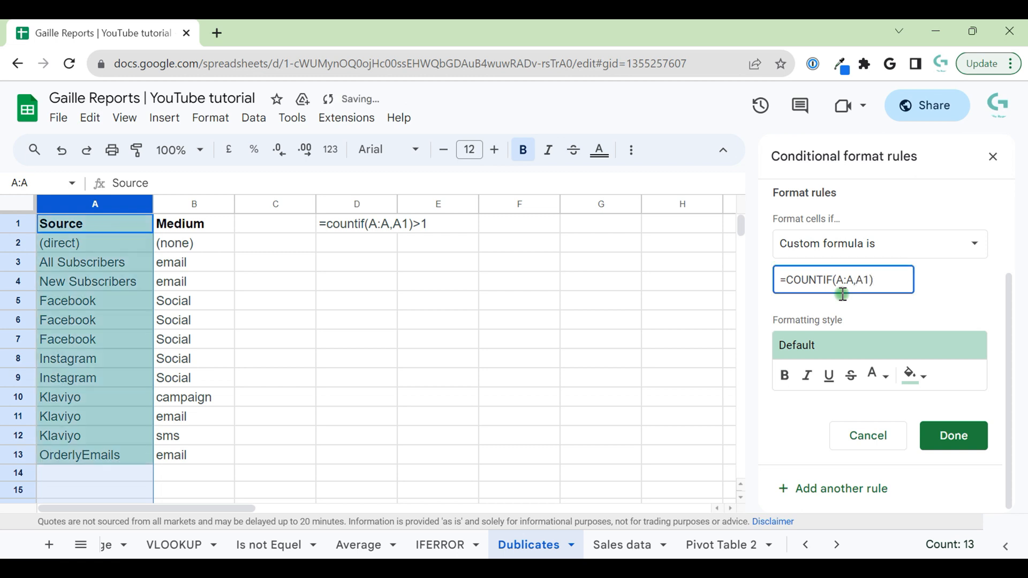
{"action": "type", "text": ">1"}
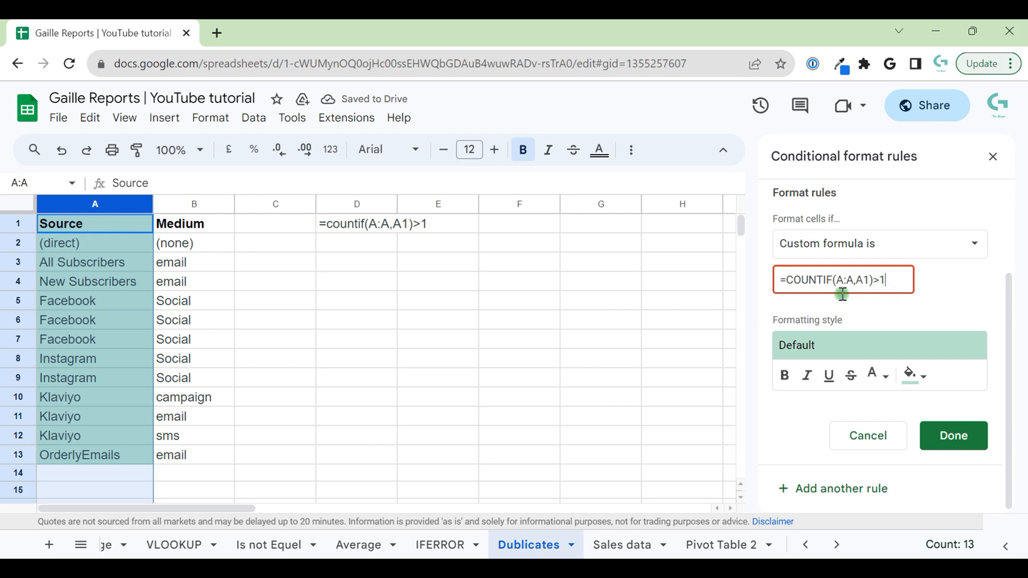
Save the rule so repeated Source values like Facebook, Instagram and Klaviyo are shaded pink
{"action": "left_click", "coordinate": [910, 374]}
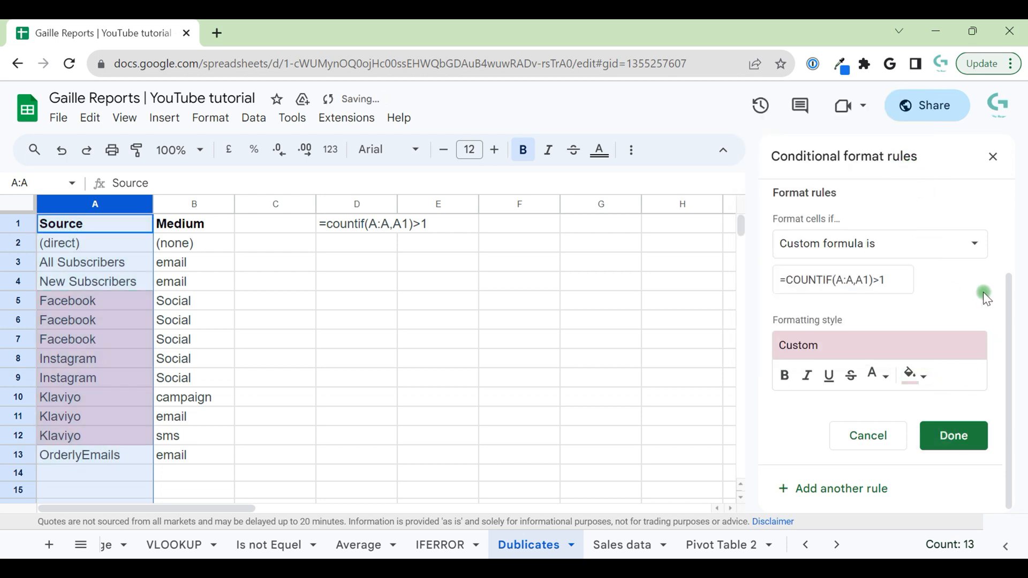
{"action": "left_click", "coordinate": [952, 435]}
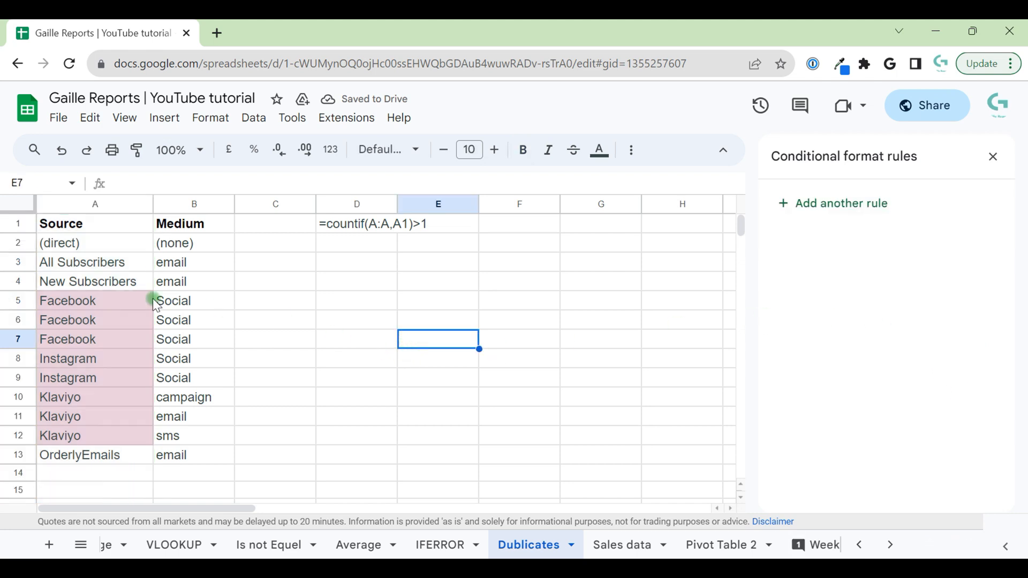
{"action": "left_click", "coordinate": [357, 396]}
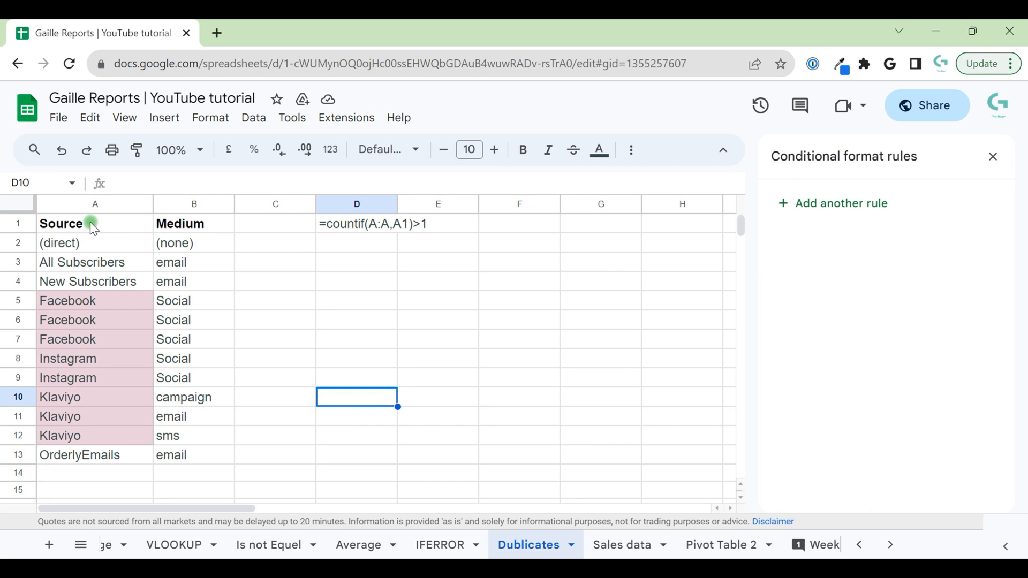
Close the format rules panel and bring up Remove duplicates for column A
{"action": "left_click", "coordinate": [94, 204]}
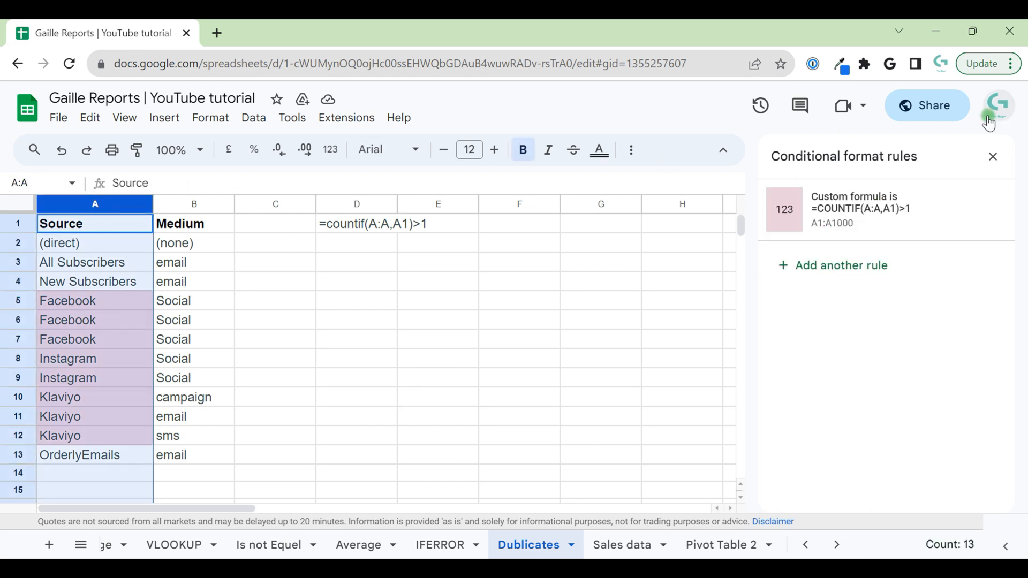
{"action": "left_click", "coordinate": [992, 156]}
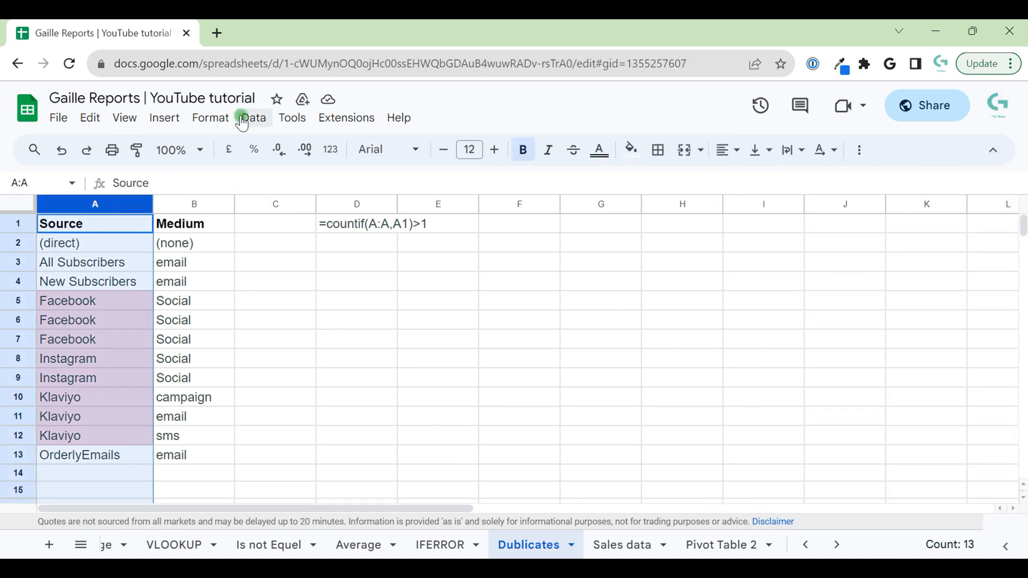
{"action": "left_click", "coordinate": [252, 118]}
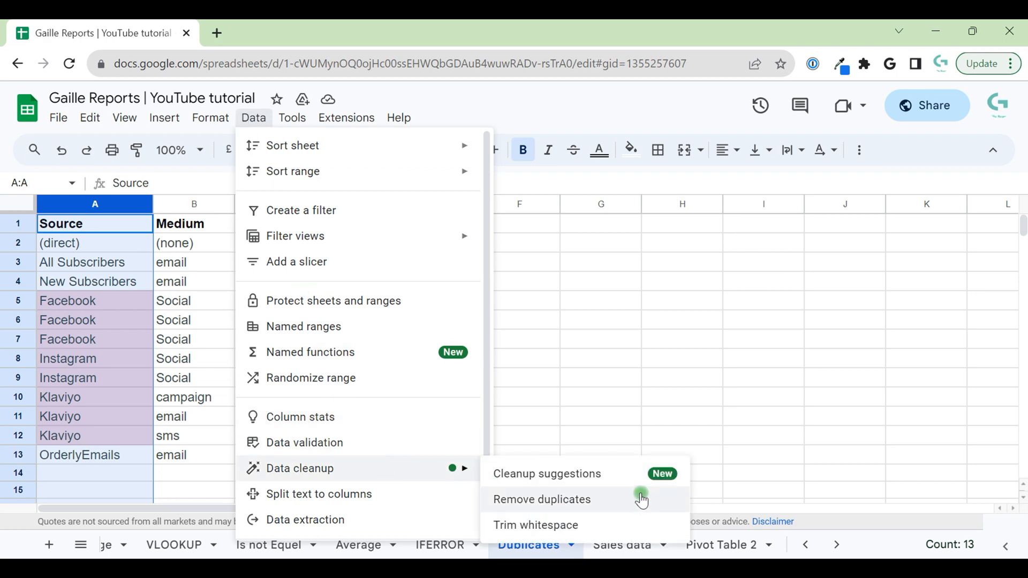
{"action": "left_click", "coordinate": [541, 498]}
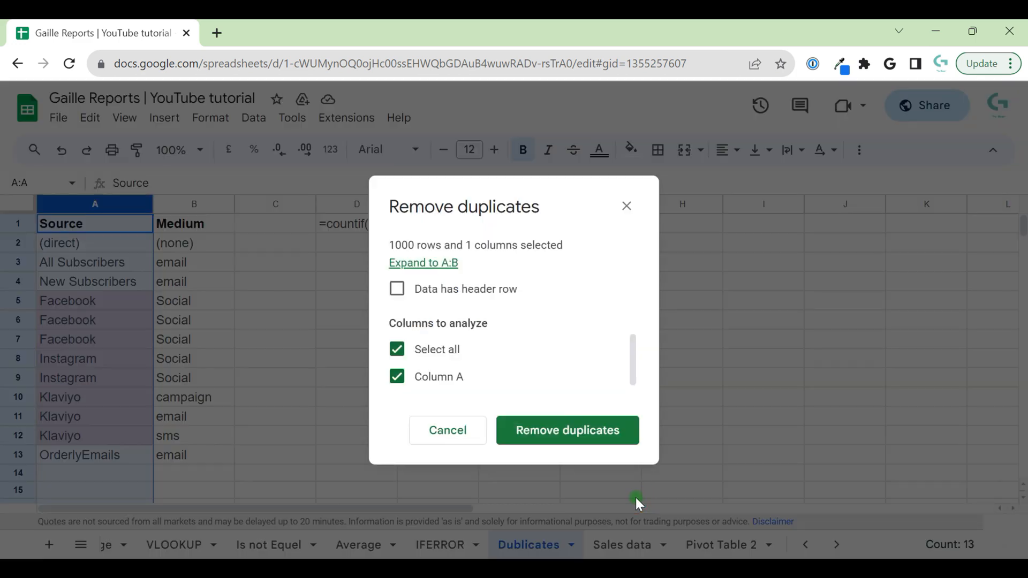
{"action": "mouse_move", "coordinate": [492, 302]}
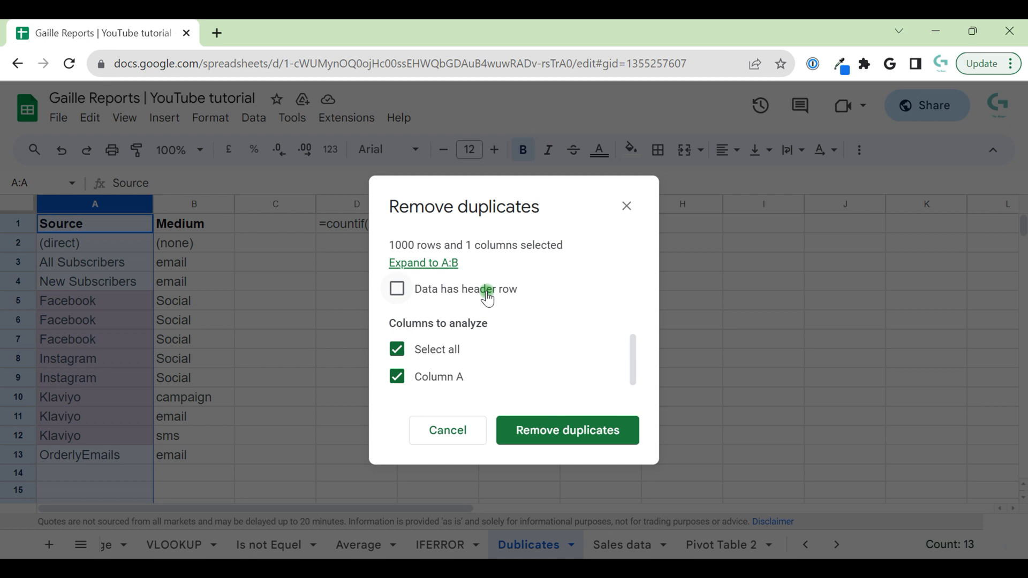
Mark the data as having a header row and remove the 5 duplicate Source rows, leaving 8
{"action": "left_click", "coordinate": [396, 288]}
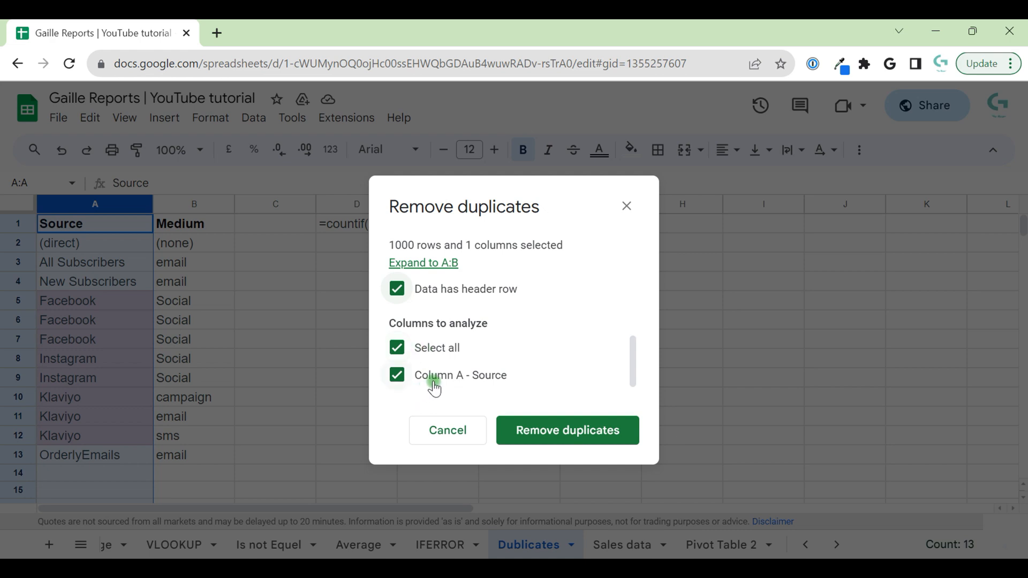
{"action": "left_click", "coordinate": [567, 430]}
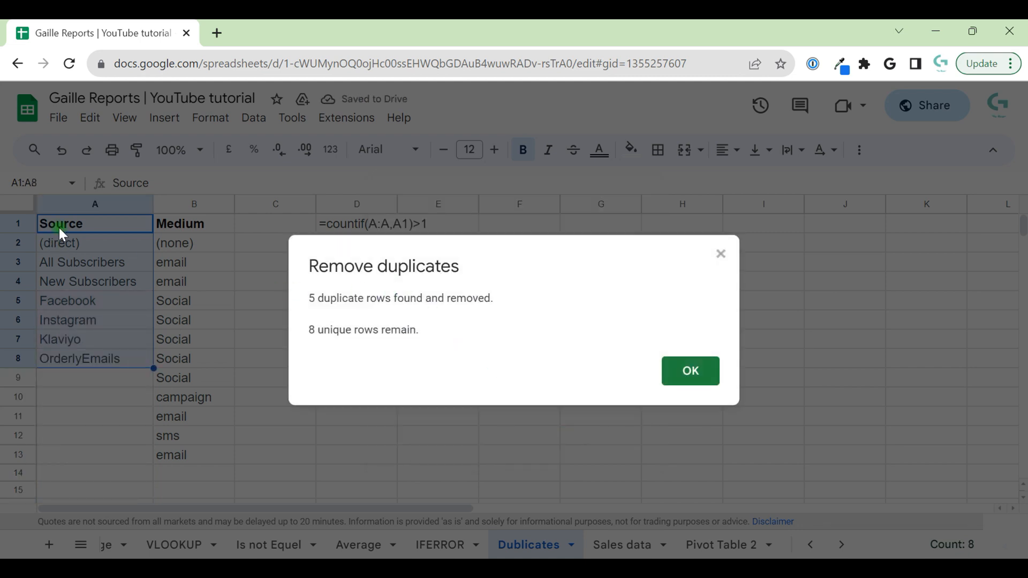
{"action": "left_click", "coordinate": [688, 370]}
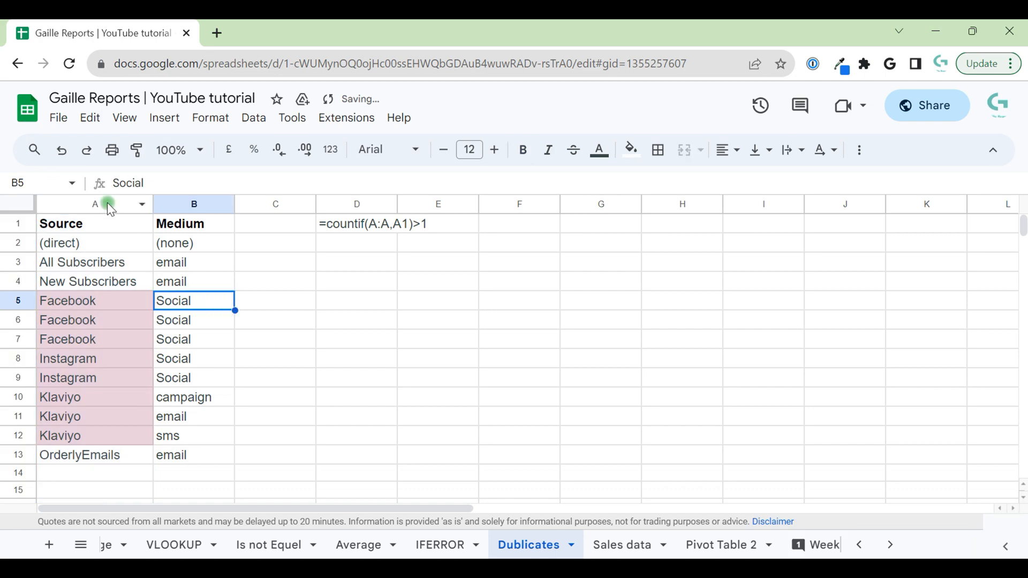
Remove duplicates across both Source and Medium columns, dropping 3 rows to leave 10 unique rows
{"action": "left_click", "coordinate": [254, 117]}
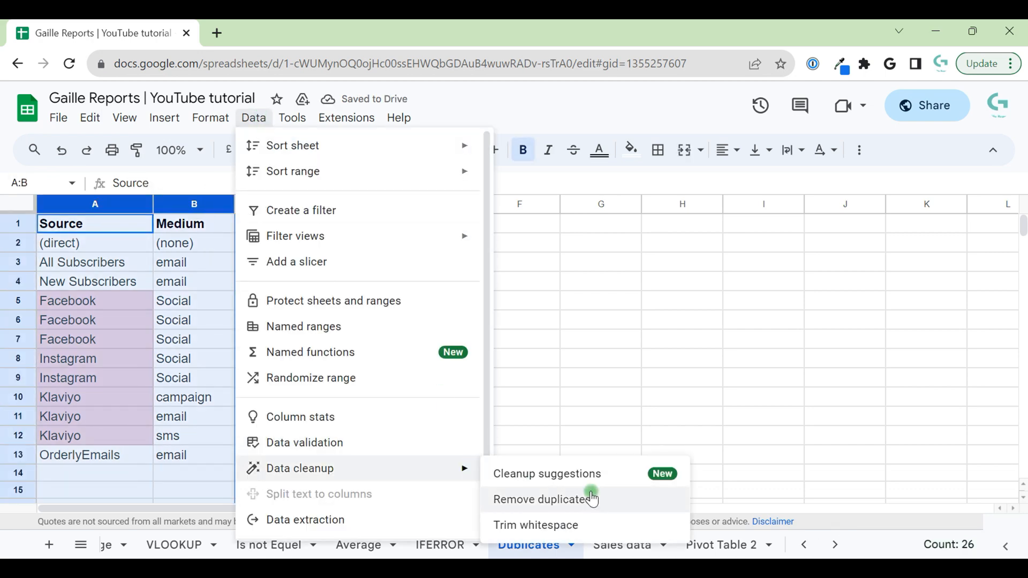
{"action": "left_click", "coordinate": [545, 499]}
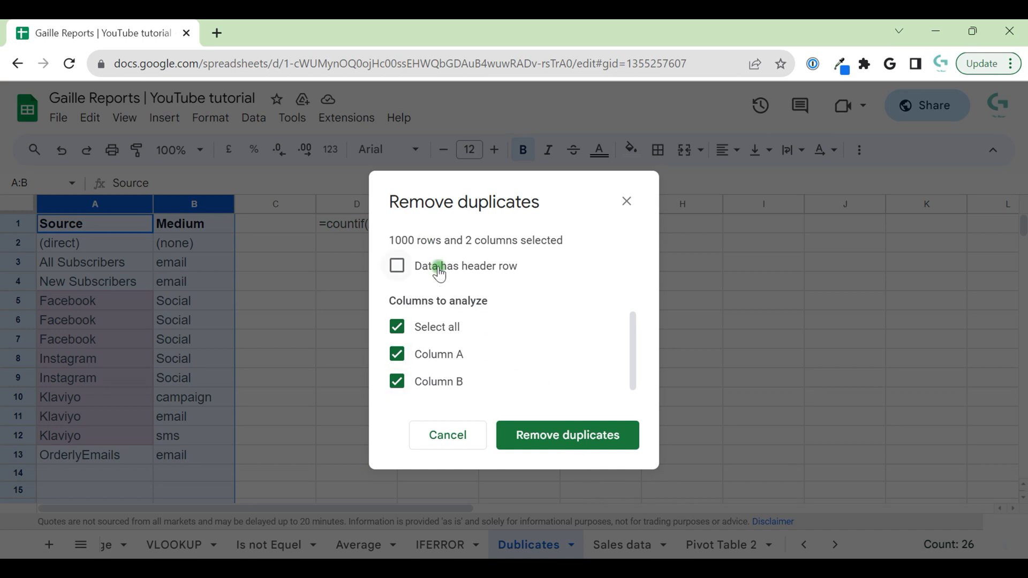
{"action": "left_click", "coordinate": [396, 265]}
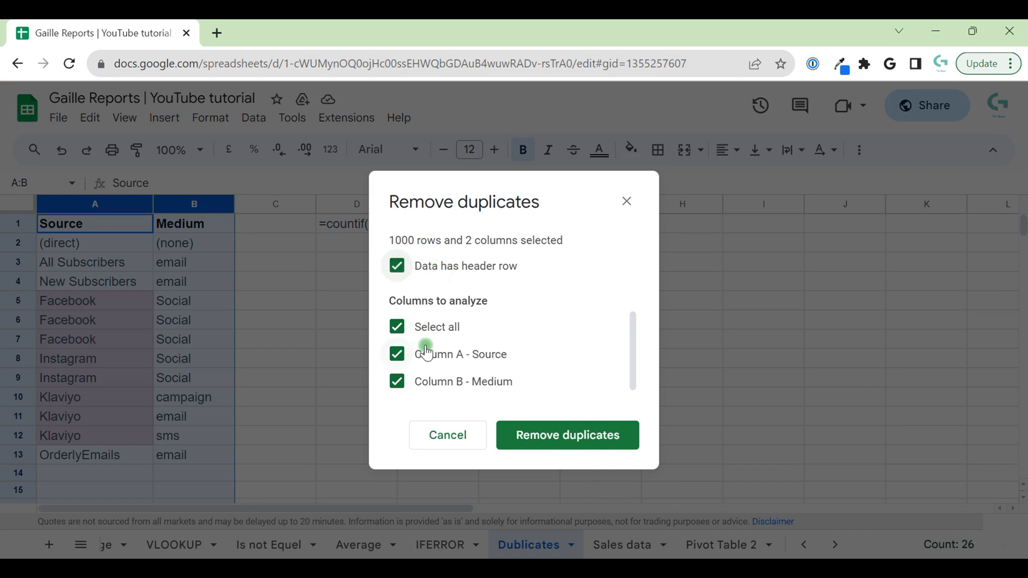
{"action": "left_click", "coordinate": [566, 434]}
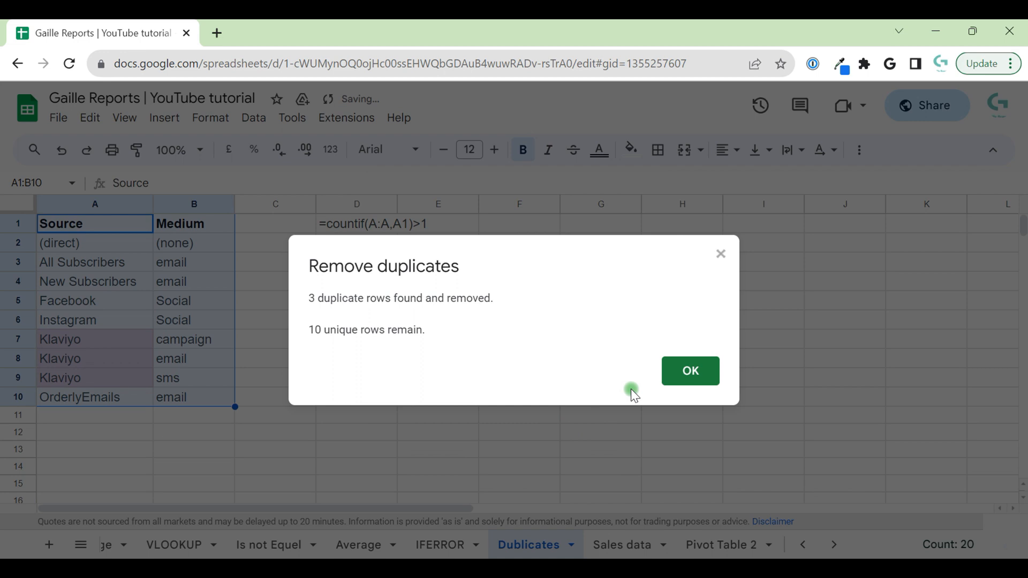
{"action": "left_click", "coordinate": [689, 371]}
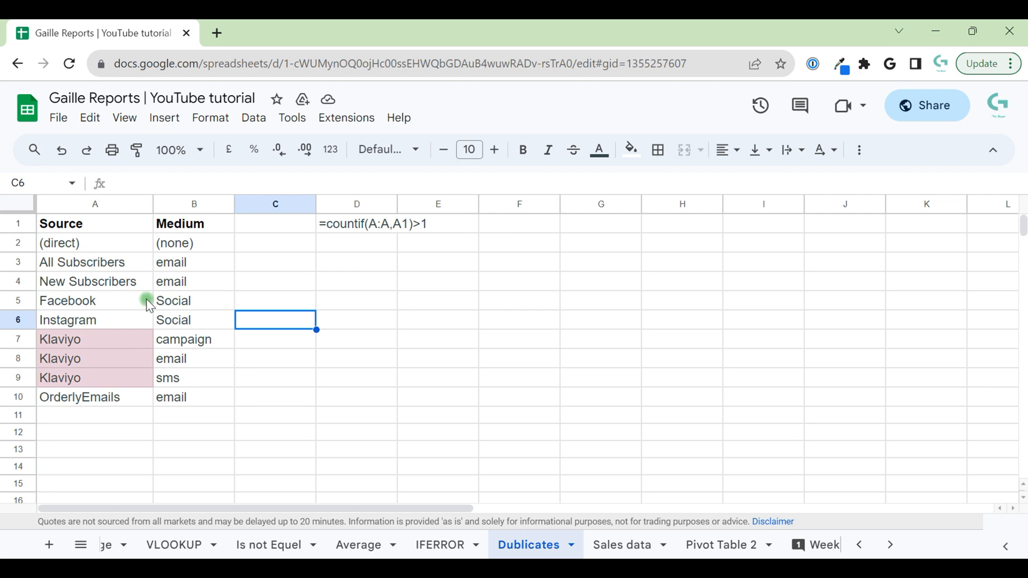
{"action": "left_click", "coordinate": [81, 261]}
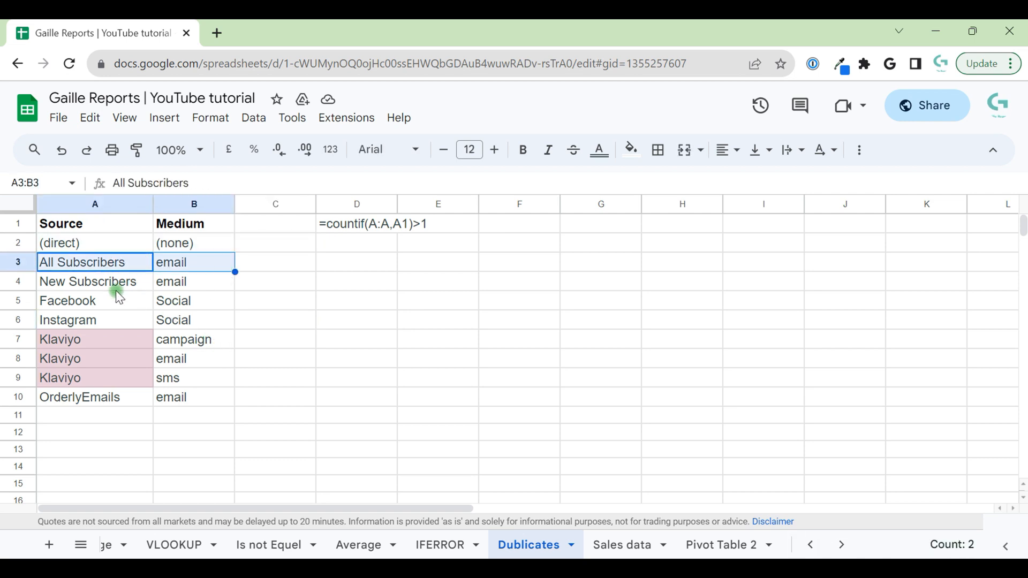
{"action": "left_click", "coordinate": [87, 281]}
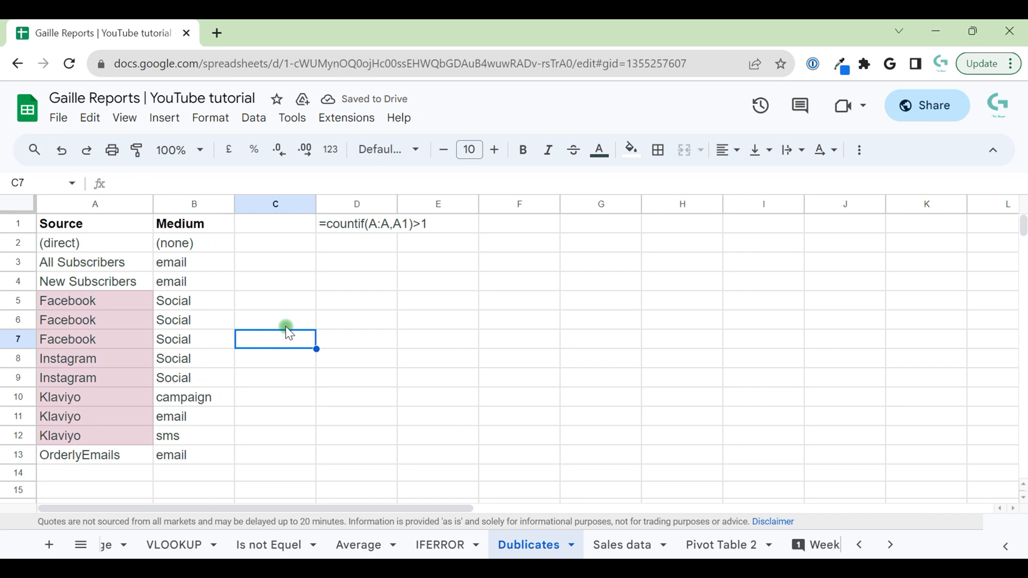
{"action": "mouse_move", "coordinate": [274, 352]}
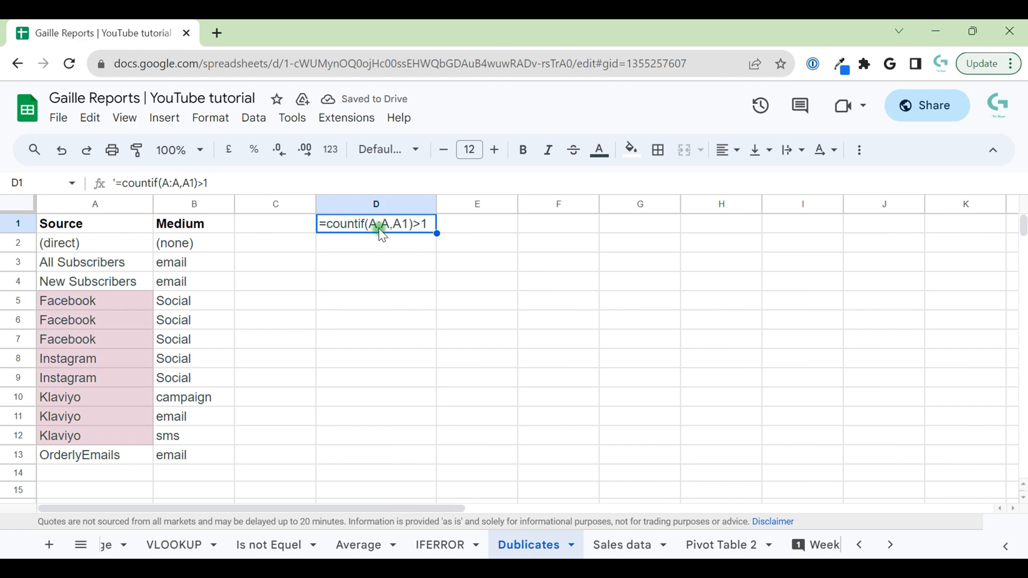
{"action": "mouse_move", "coordinate": [403, 235]}
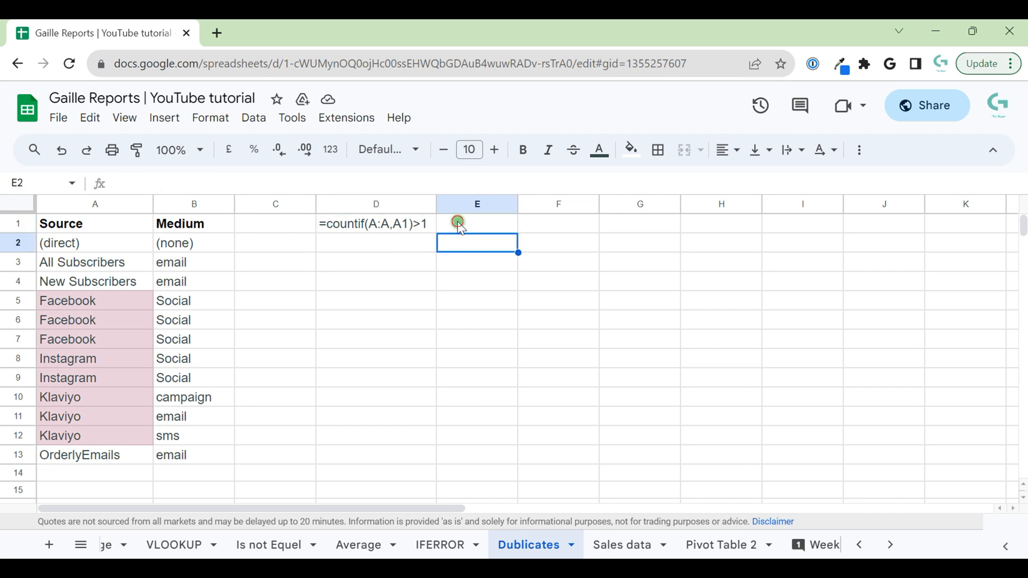
Enter =UNIQUE(A:A) in E1 to list the seven distinct Source values and auto-fit column E
{"action": "type", "text": "=co"}
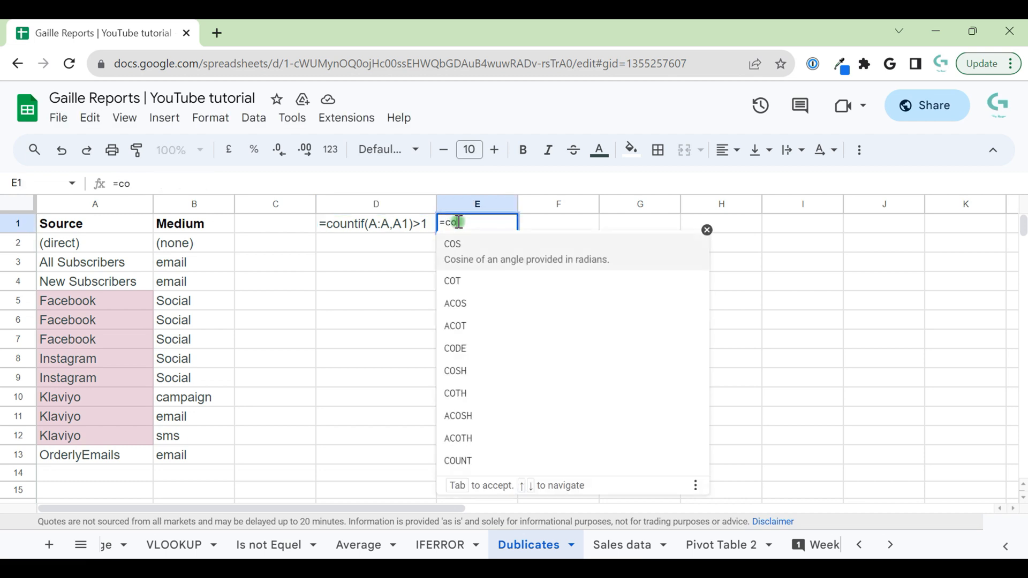
{"action": "type", "text": "uni"}
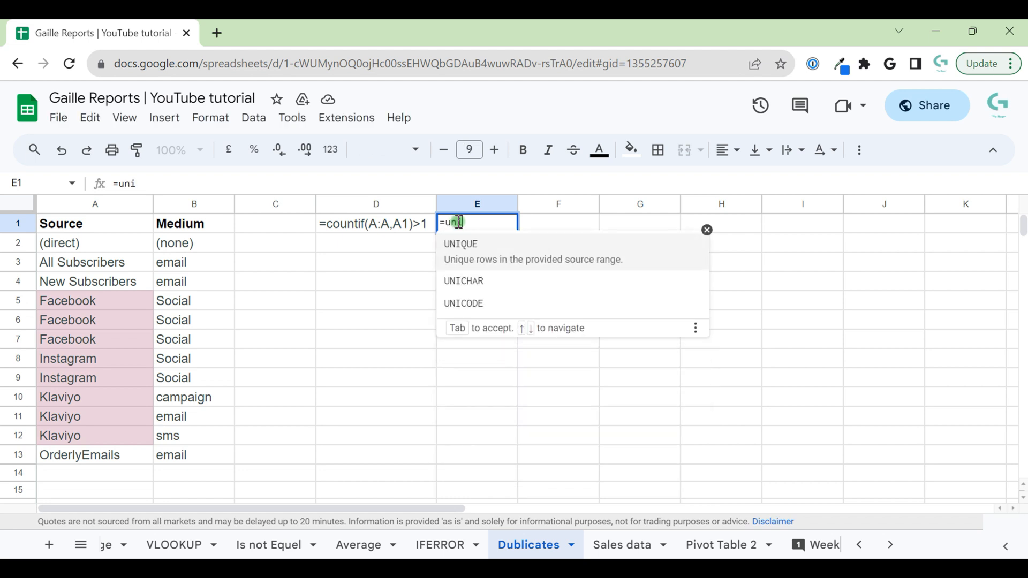
{"action": "mouse_move", "coordinate": [531, 252]}
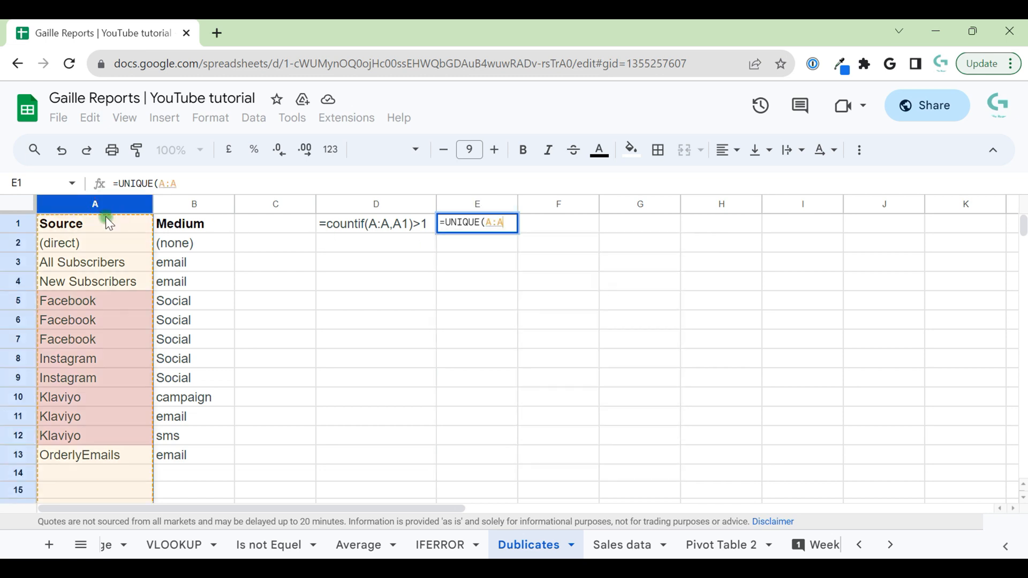
{"action": "key", "text": "Enter"}
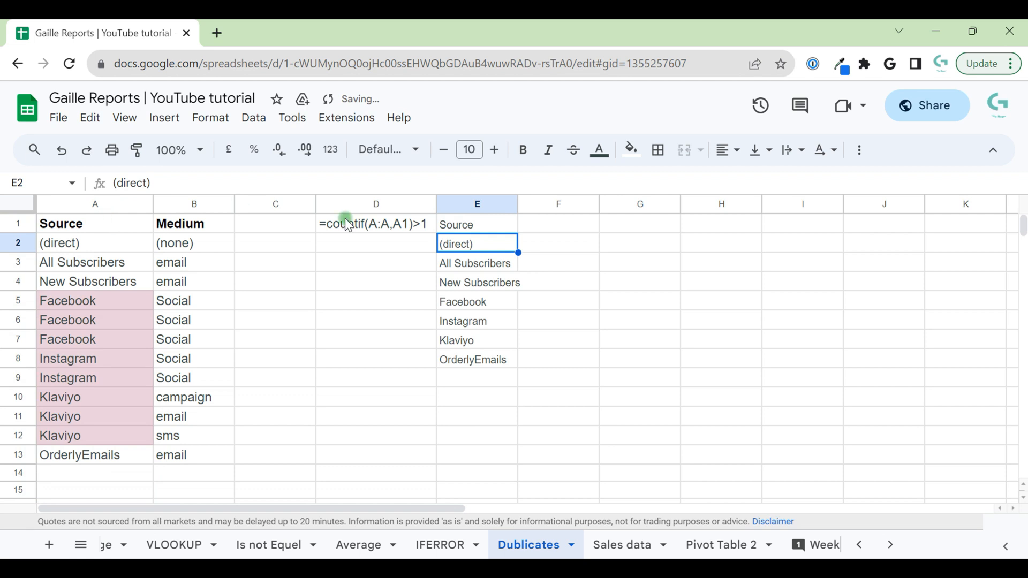
{"action": "left_click", "coordinate": [477, 223]}
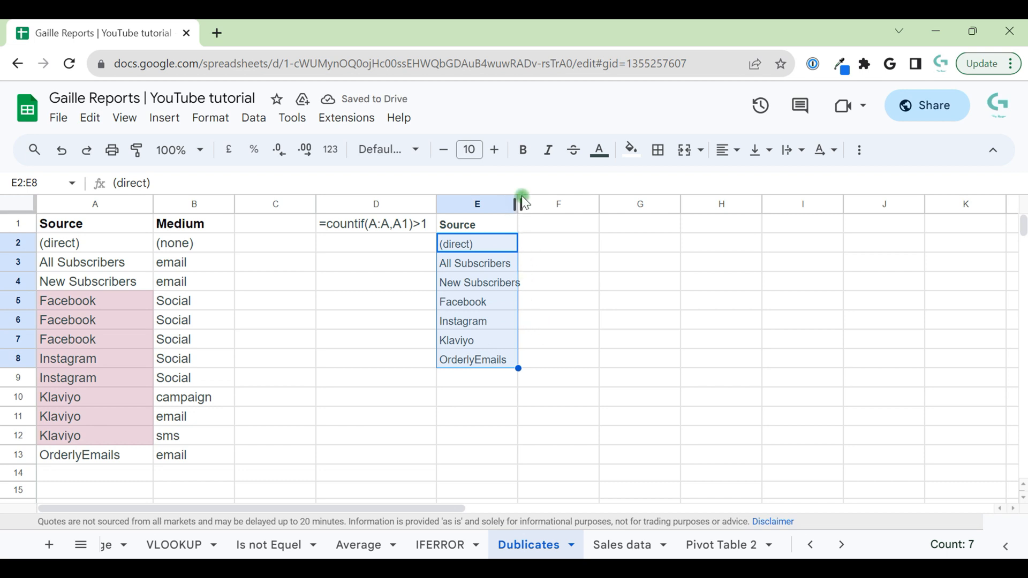
{"action": "left_click", "coordinate": [573, 262]}
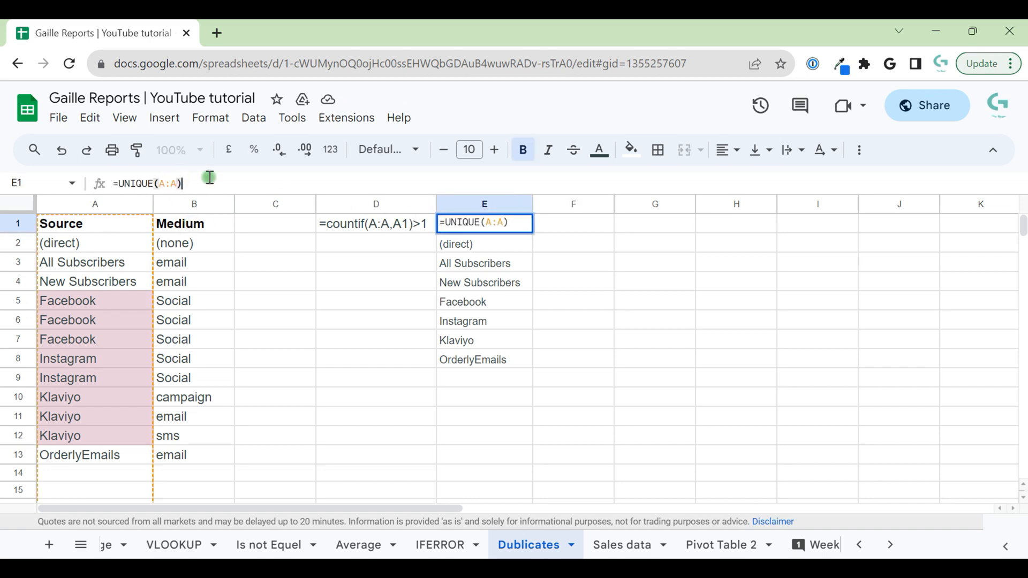
Change E1's formula to =UNIQUE(A:B) so columns E and F list the nine unique Source/Medium pairs
{"action": "key", "text": "Backspace"}
{"action": "type", "text": "B"}
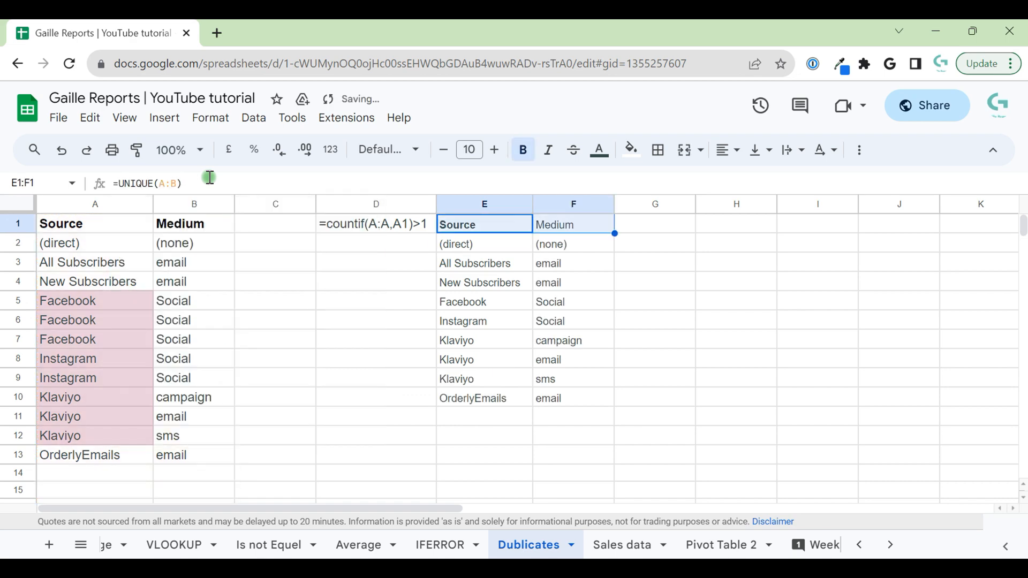
{"action": "left_click", "coordinate": [573, 339]}
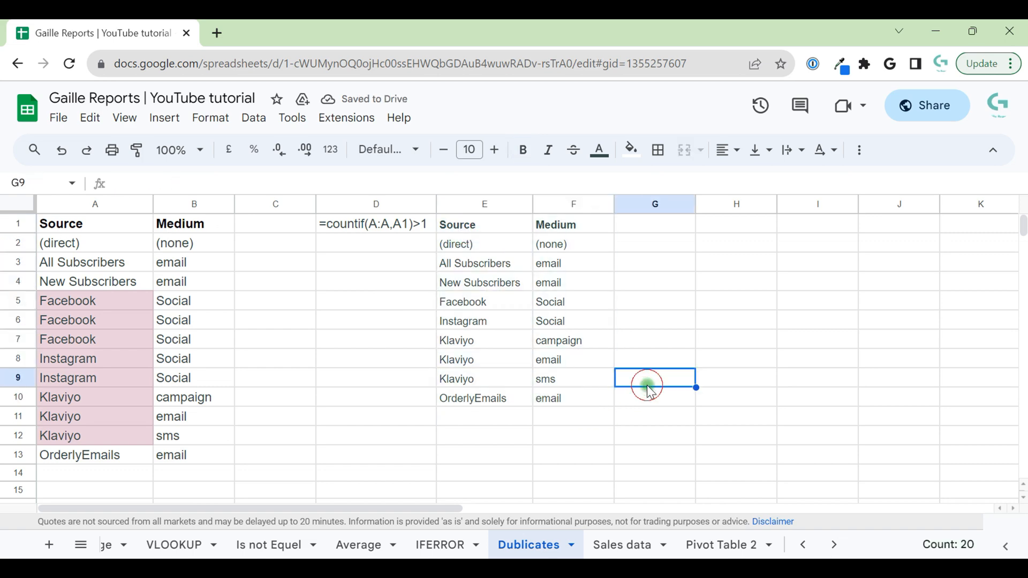
{"action": "left_click", "coordinate": [484, 243]}
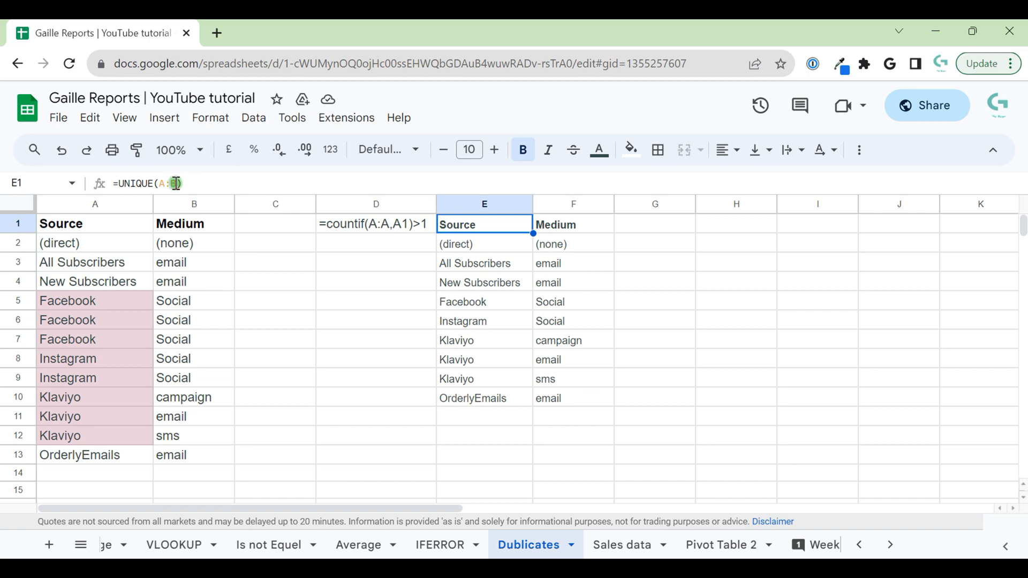
{"action": "type", "text": "B"}
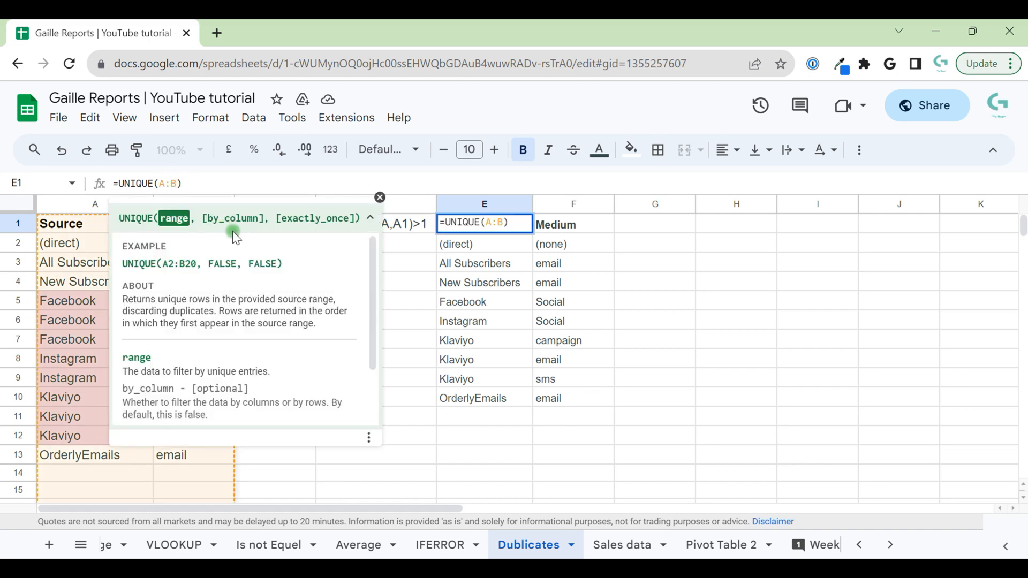
{"action": "mouse_move", "coordinate": [221, 213]}
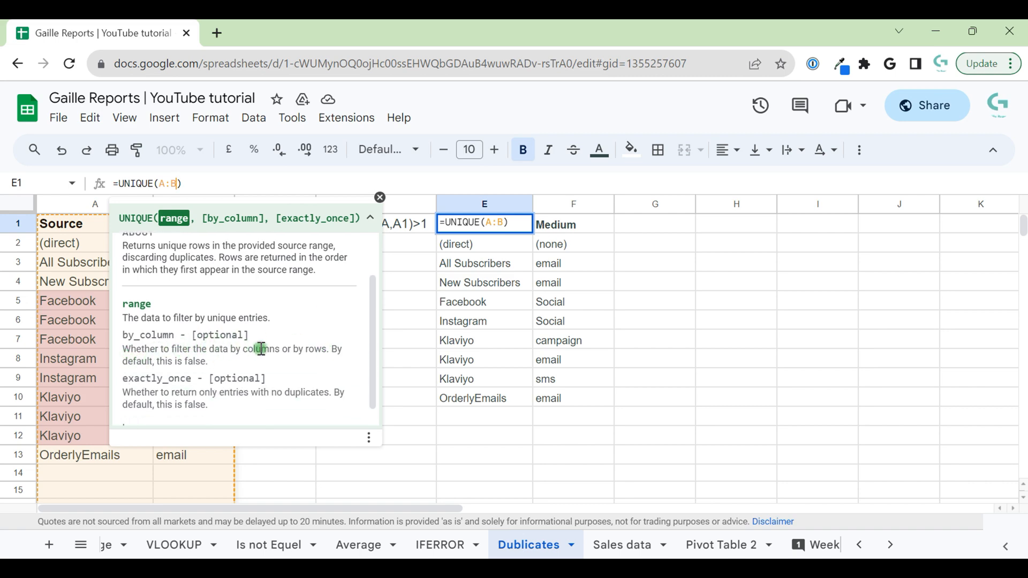
{"action": "left_click_drag", "start_coordinate": [258, 349], "coordinate": [321, 349]}
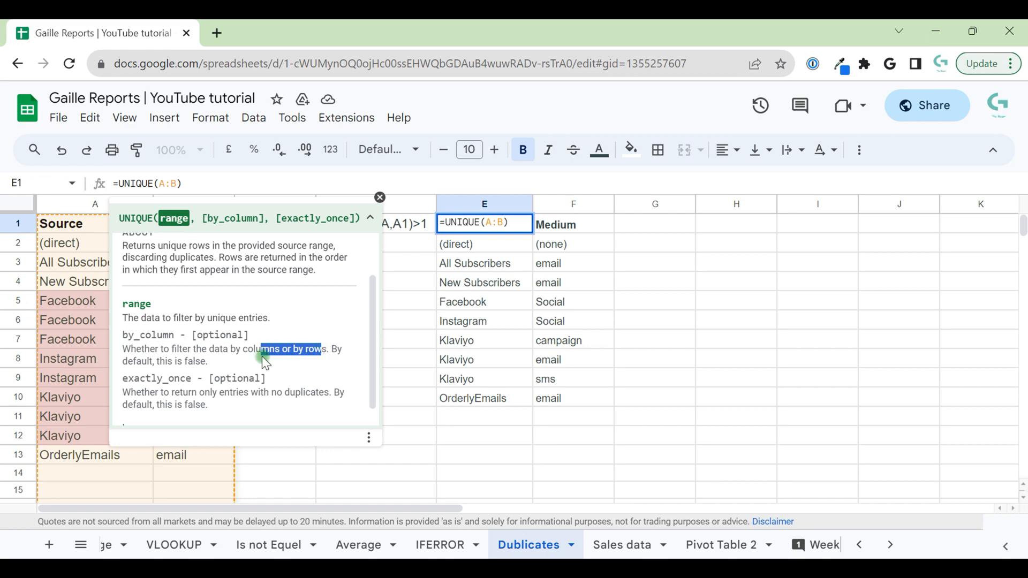
{"action": "left_click_drag", "start_coordinate": [267, 355], "coordinate": [118, 349]}
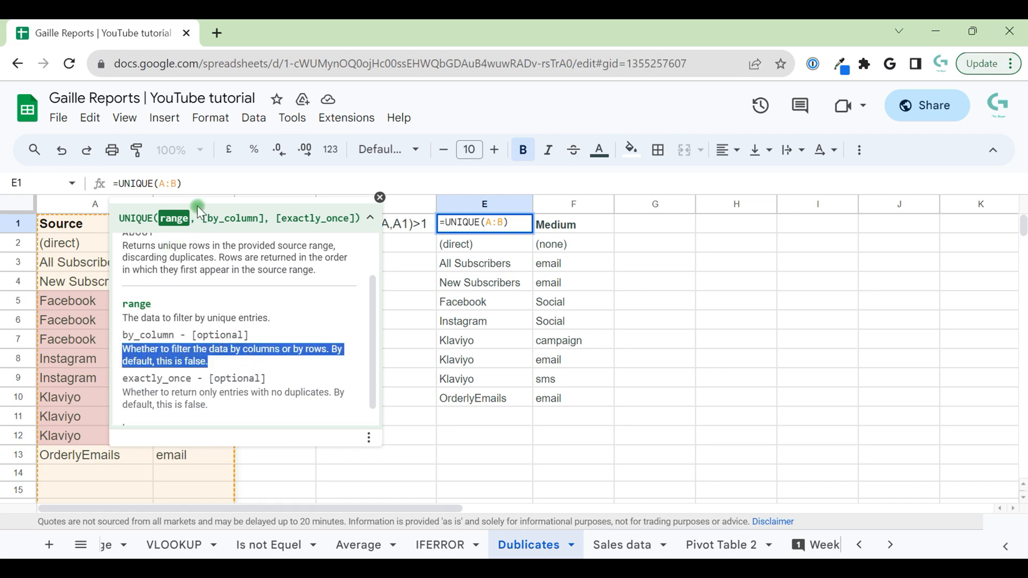
{"action": "mouse_move", "coordinate": [323, 371]}
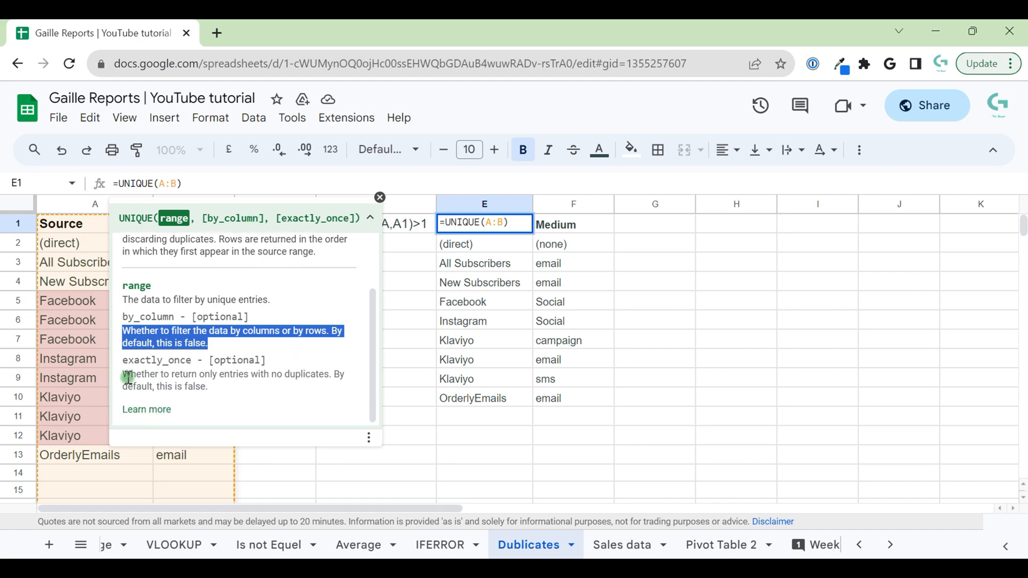
{"action": "mouse_move", "coordinate": [246, 372]}
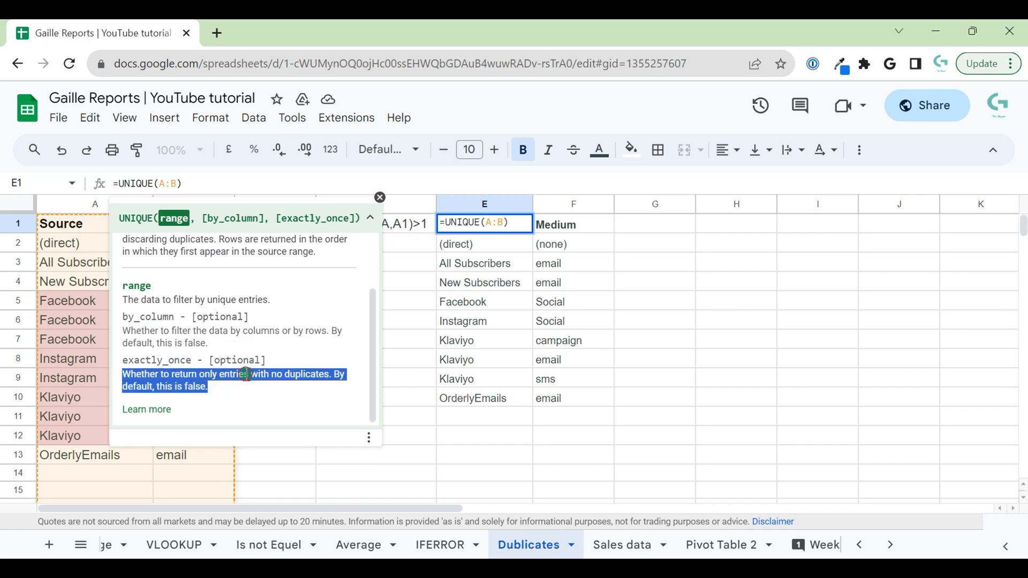
{"action": "left_click", "coordinate": [653, 320]}
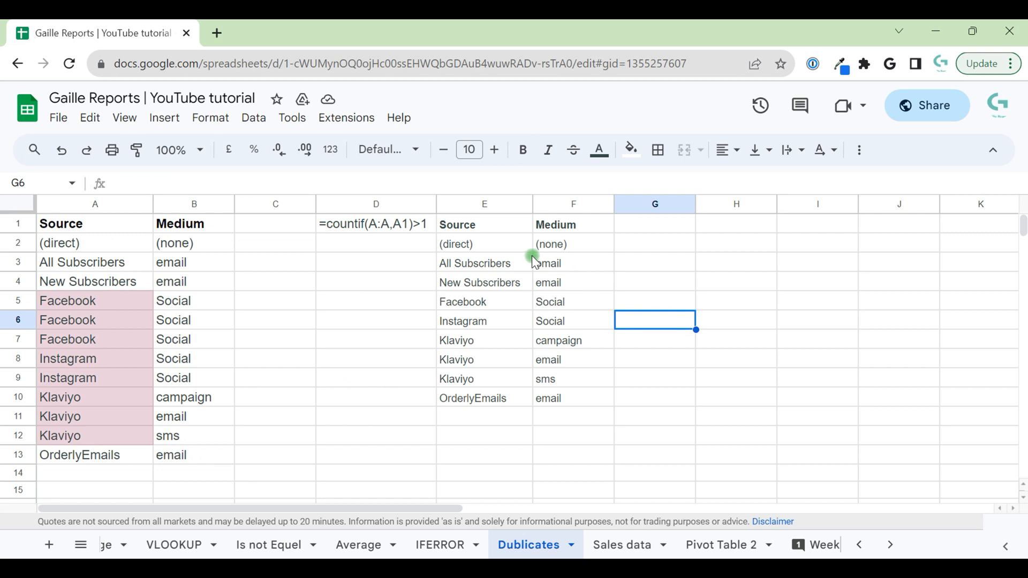
{"action": "left_click", "coordinate": [572, 302]}
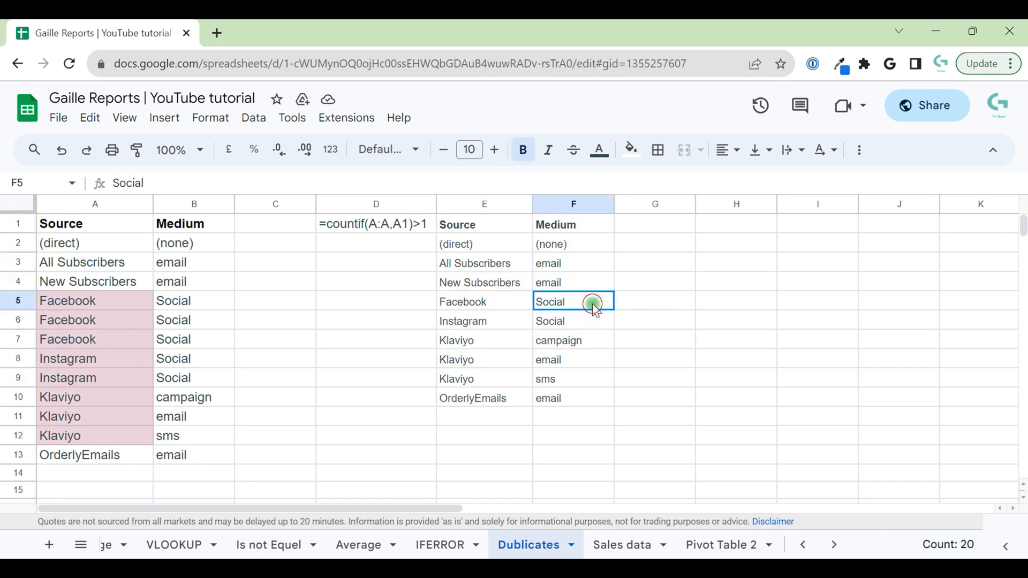
{"action": "left_click", "coordinate": [484, 224]}
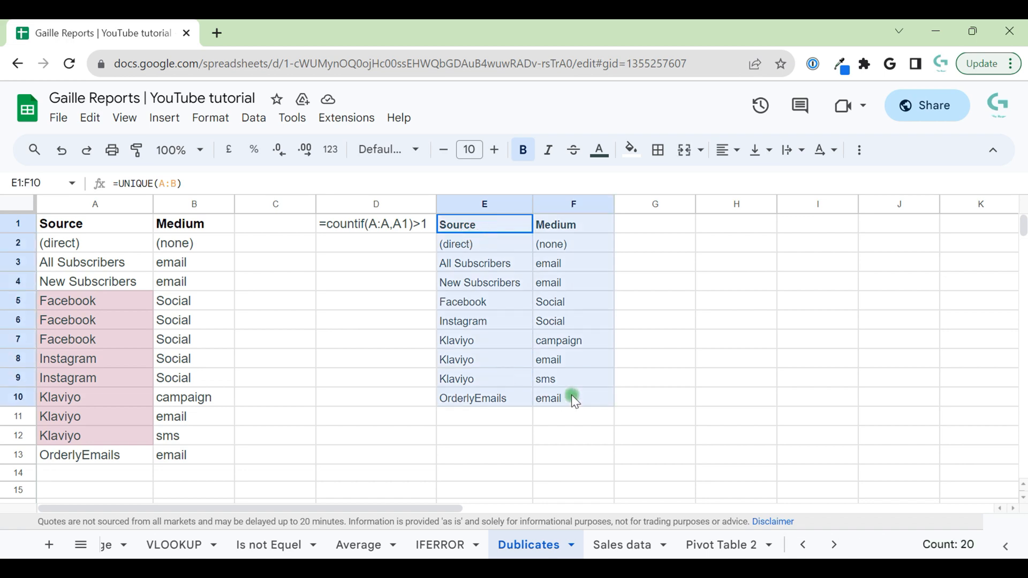
{"action": "left_click", "coordinate": [571, 282]}
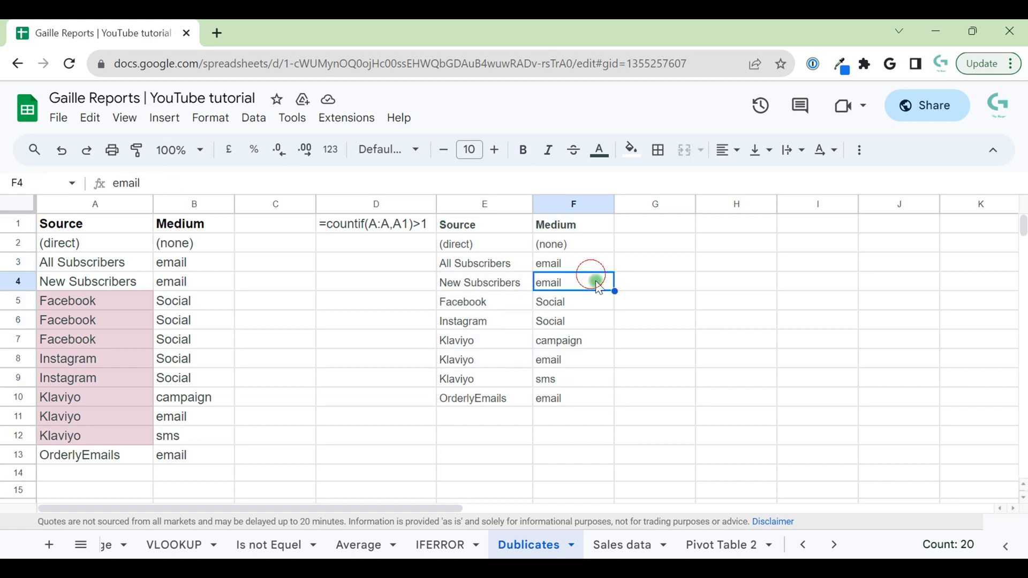